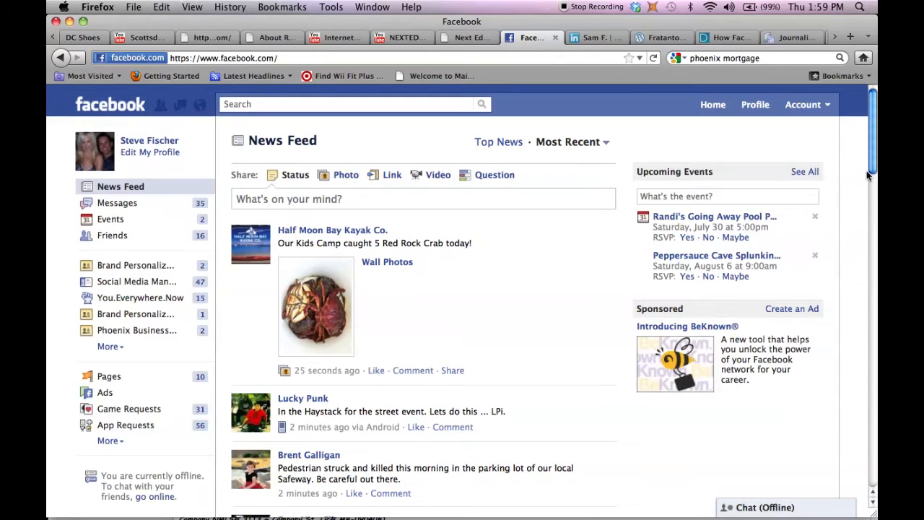
Step: Set News Feed 'Show posts from' to 'All of your friends and pages' and save
scroll("down", 3)
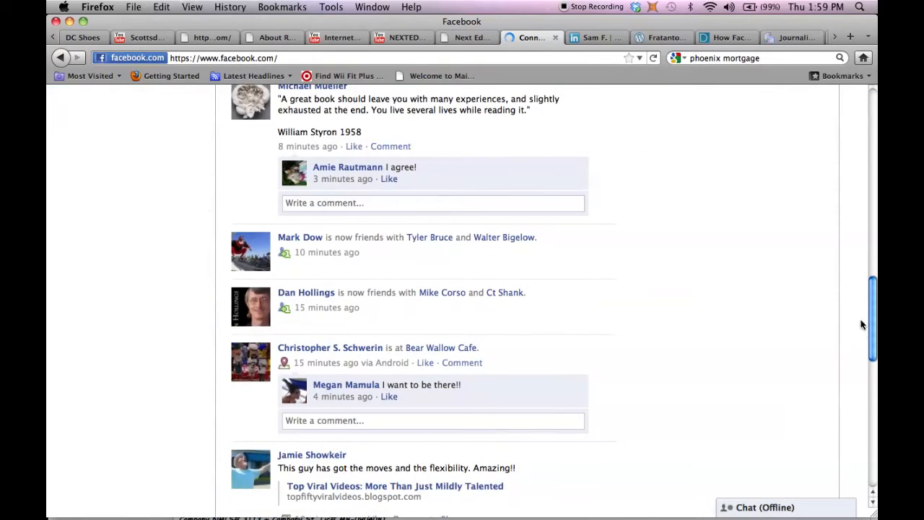
scroll("down", 3)
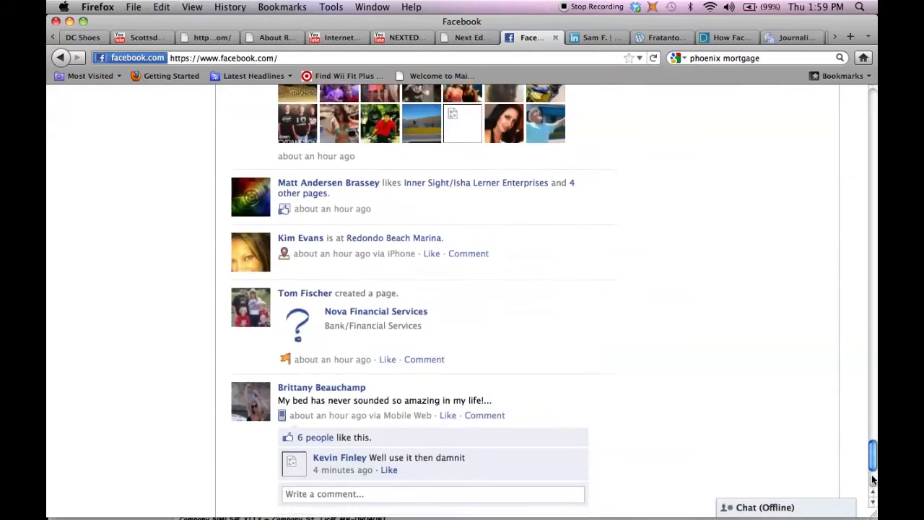
scroll("up", 3)
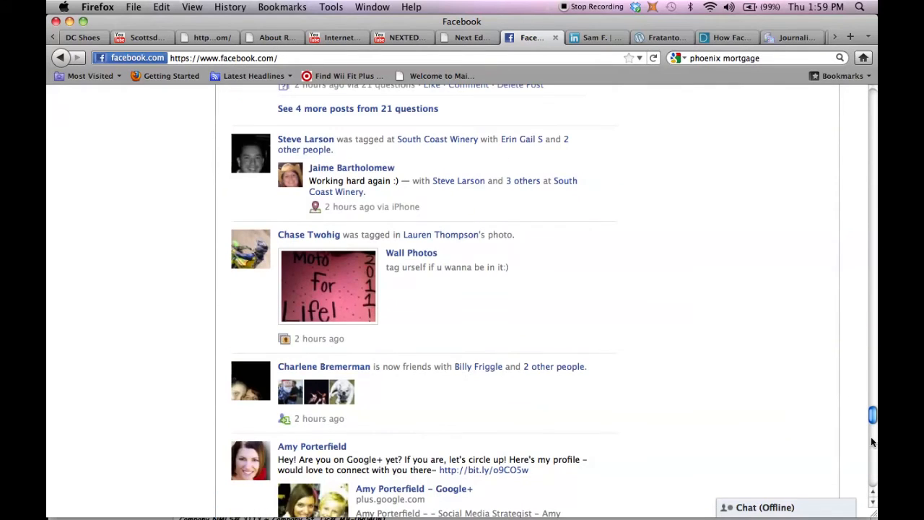
scroll("down", 3)
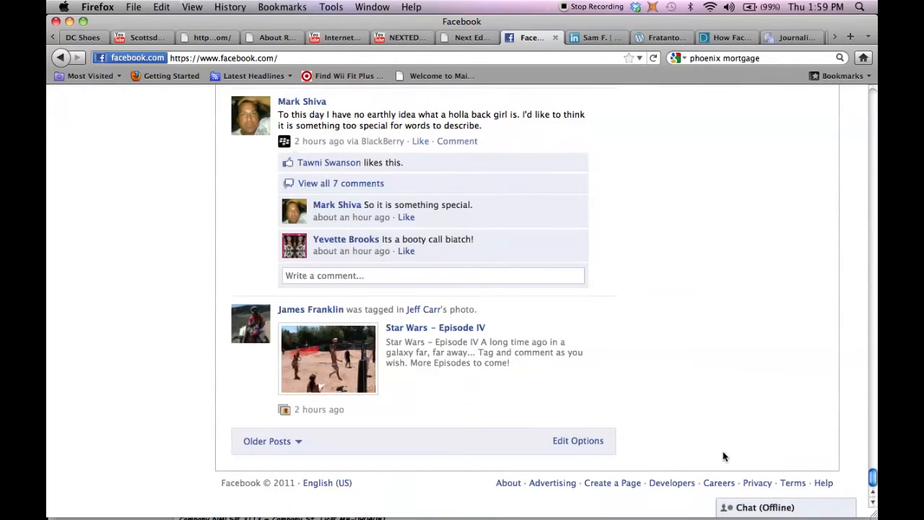
mouse_move(578, 440)
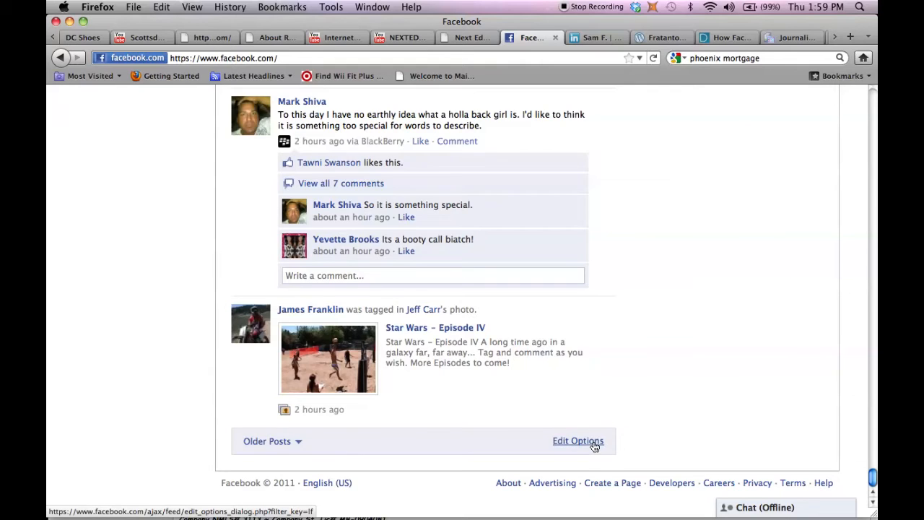
left_click(577, 441)
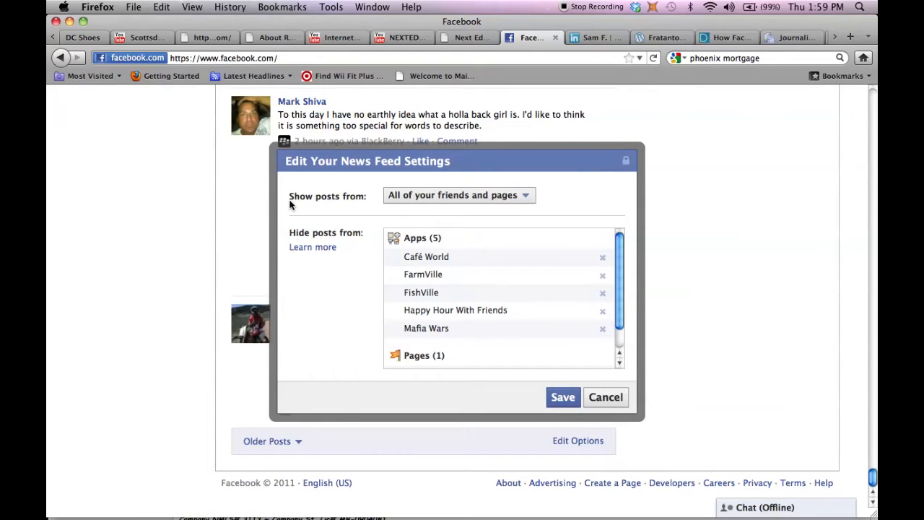
mouse_move(454, 197)
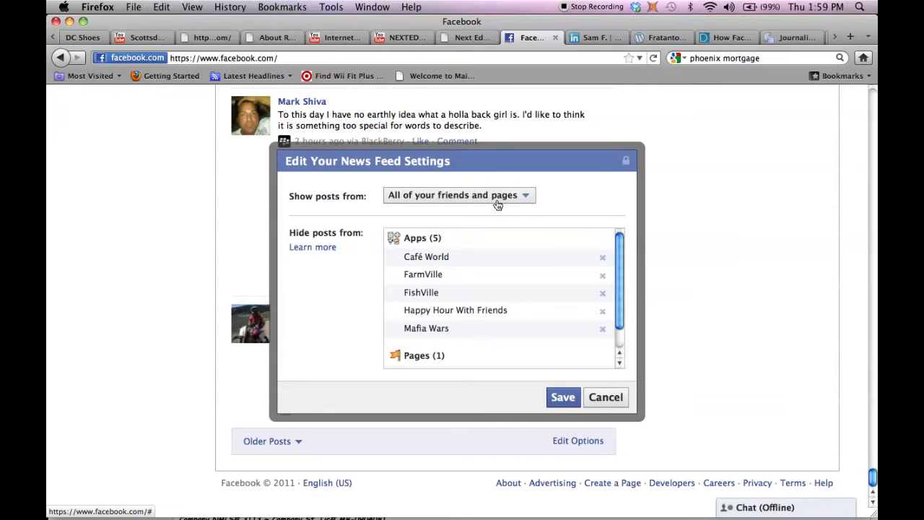
mouse_move(526, 203)
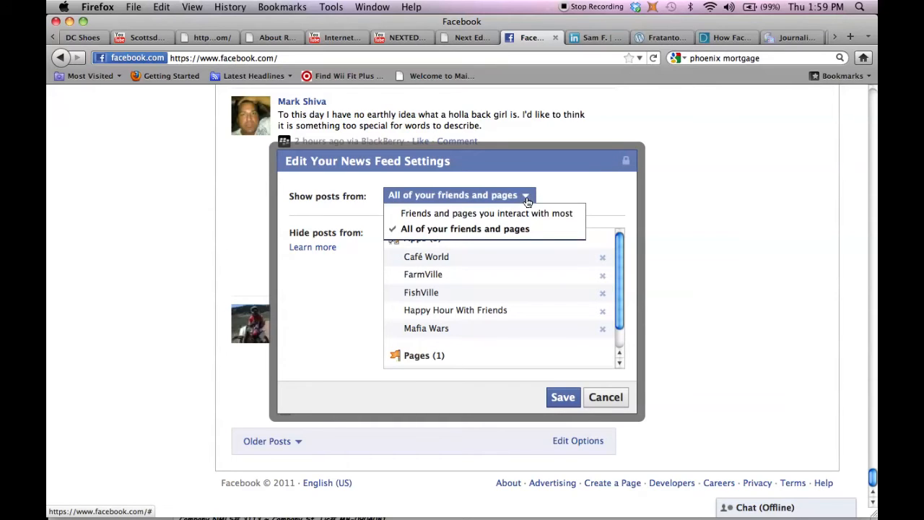
mouse_move(431, 213)
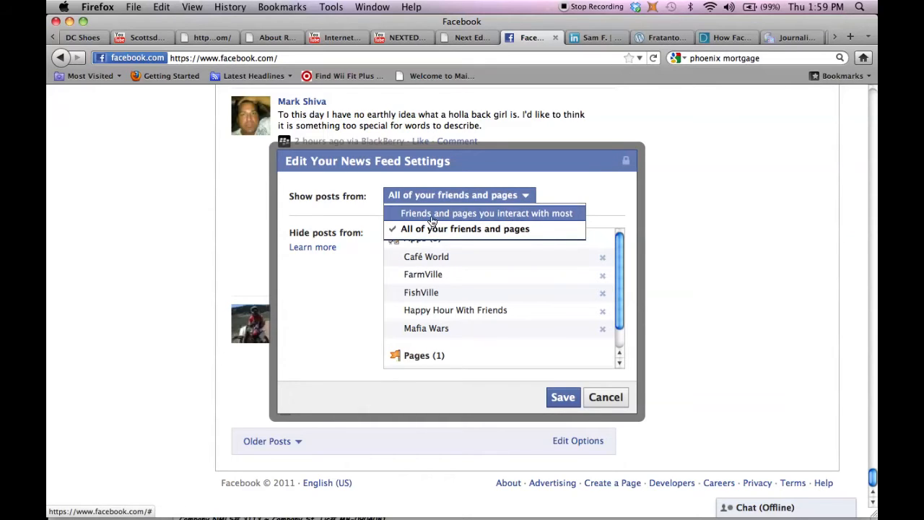
mouse_move(481, 224)
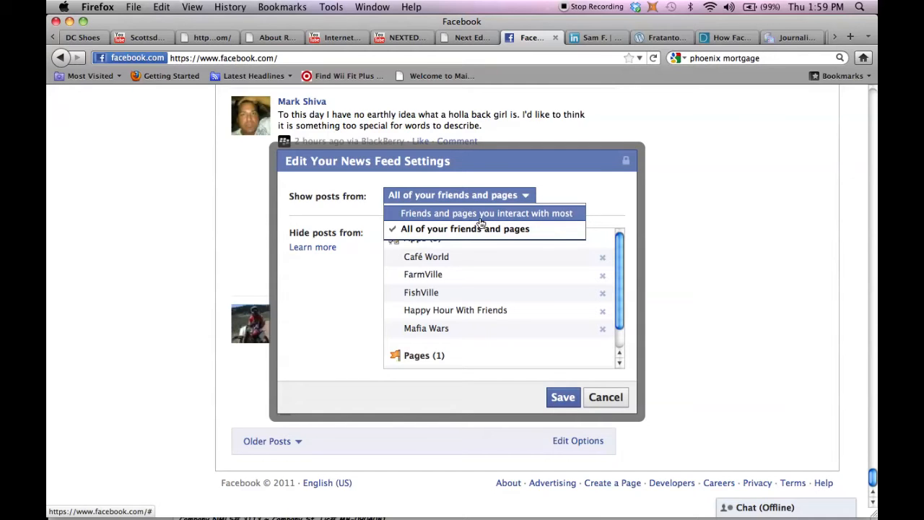
left_click(486, 213)
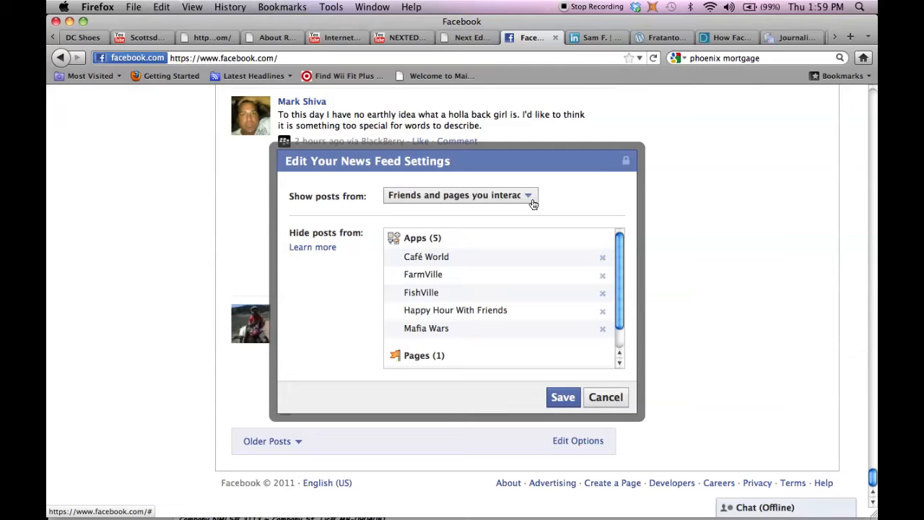
left_click(460, 195)
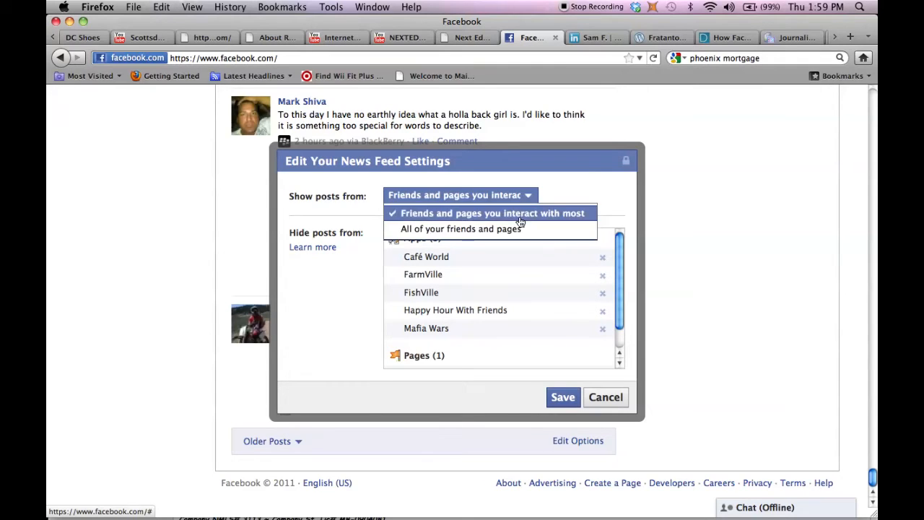
left_click(461, 228)
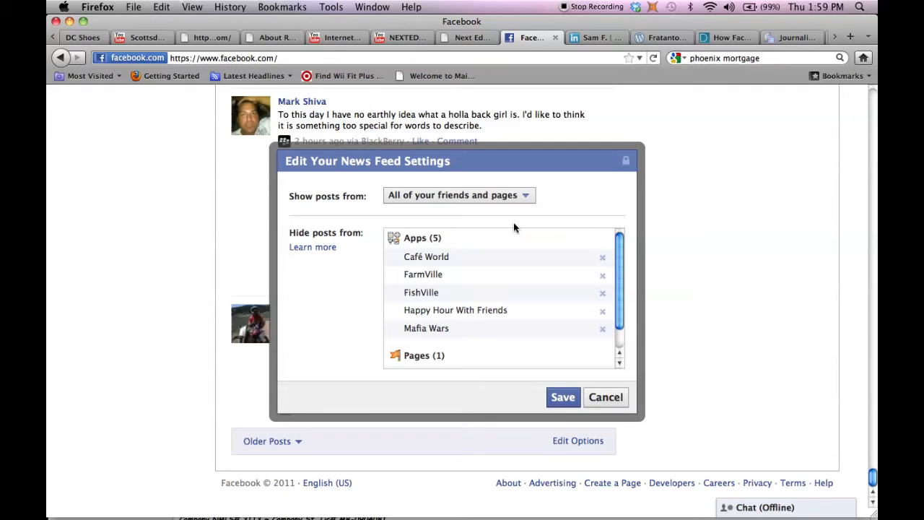
mouse_move(332, 205)
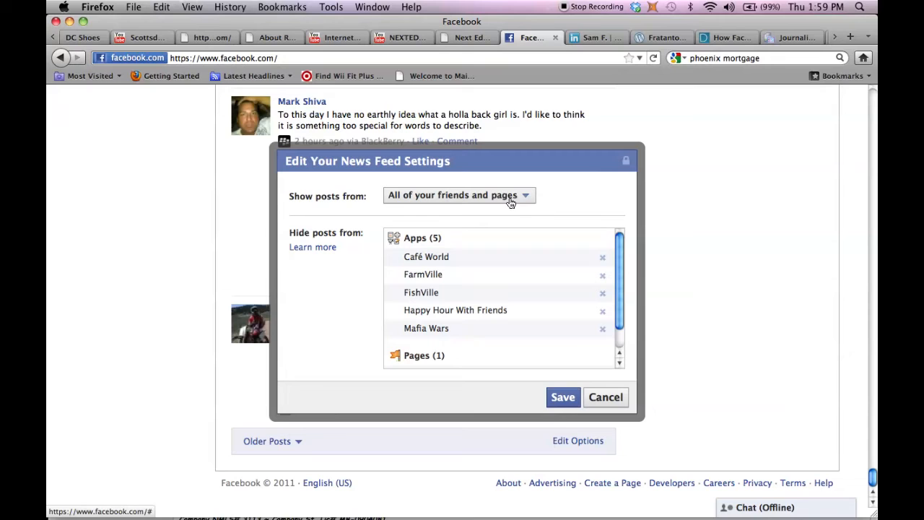
left_click(563, 397)
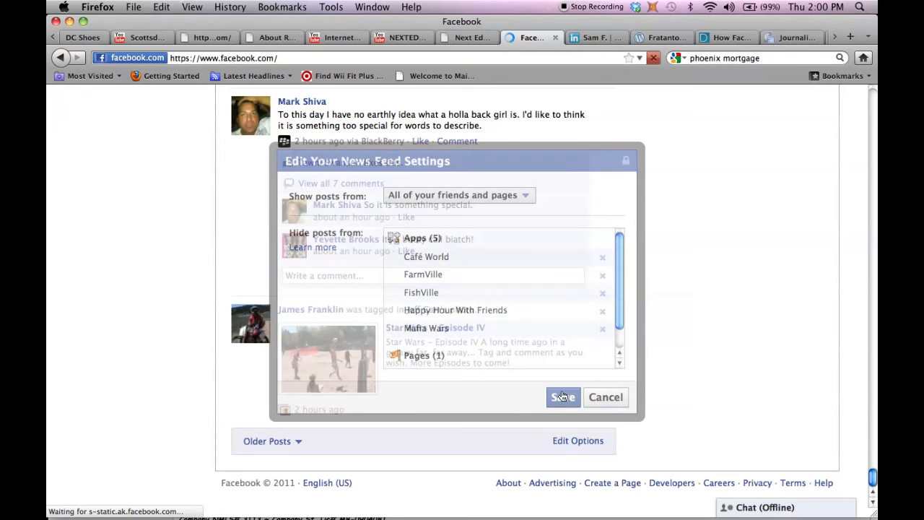
Step: Go to Redline Dezign from the Pages list and scroll through its wall
left_click(562, 397)
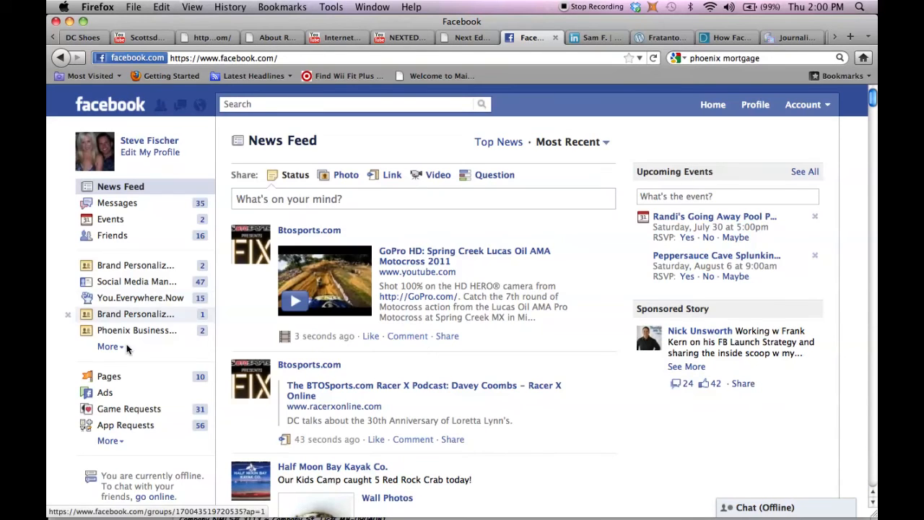
left_click(108, 376)
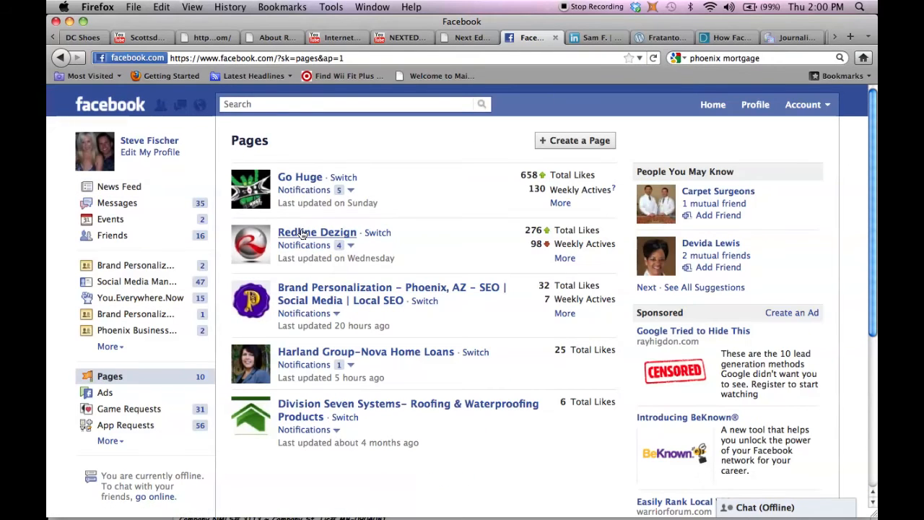
left_click(317, 232)
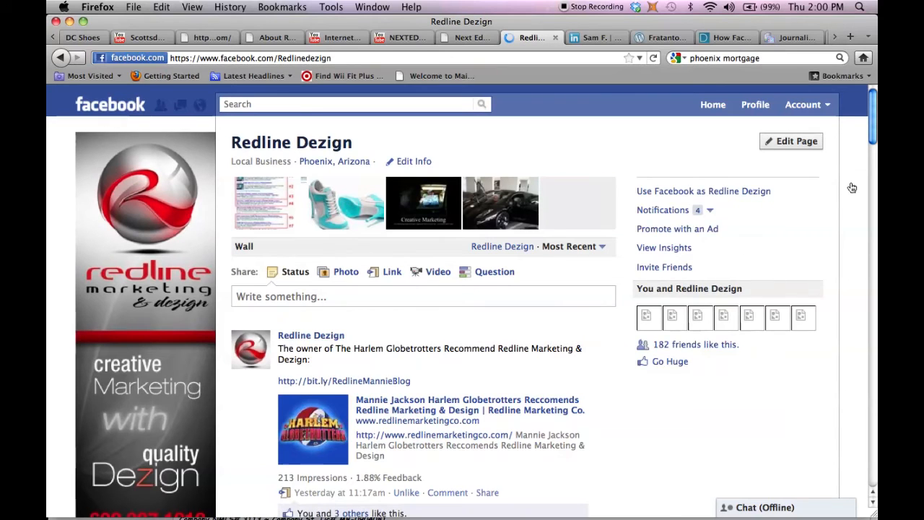
scroll("down", 3)
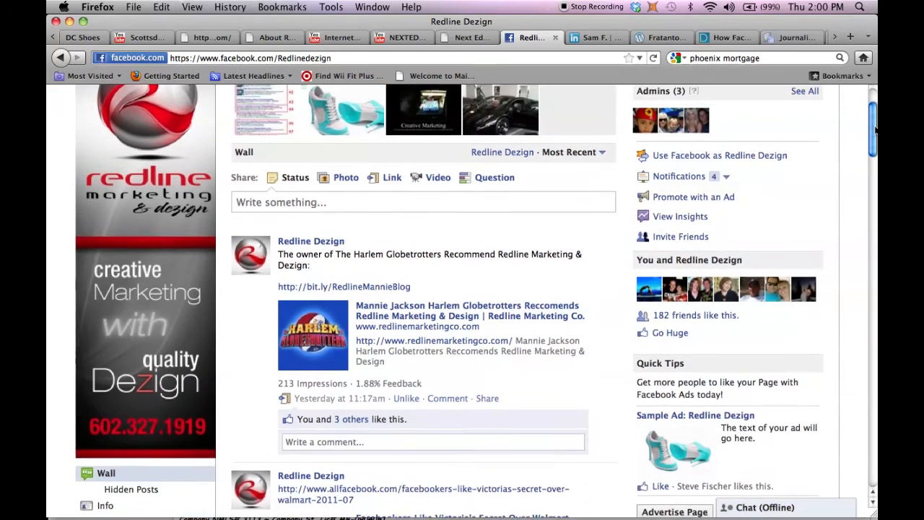
scroll("up", 3)
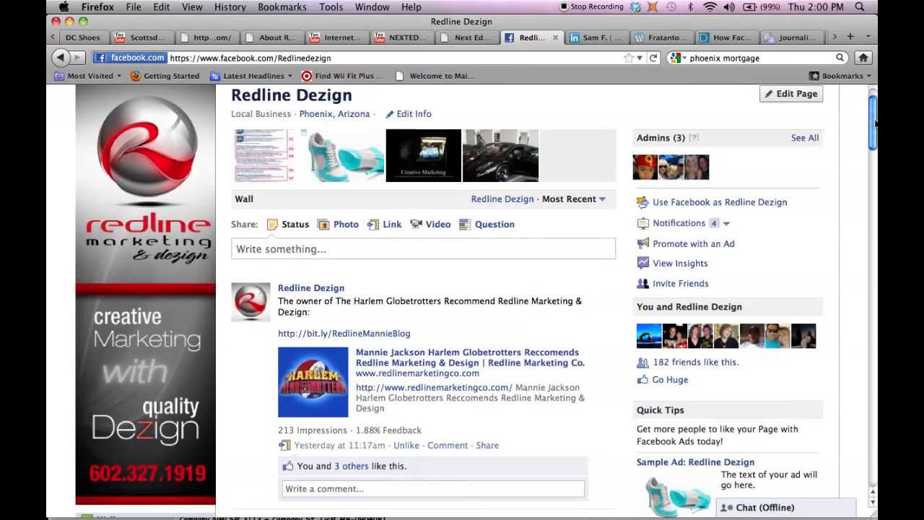